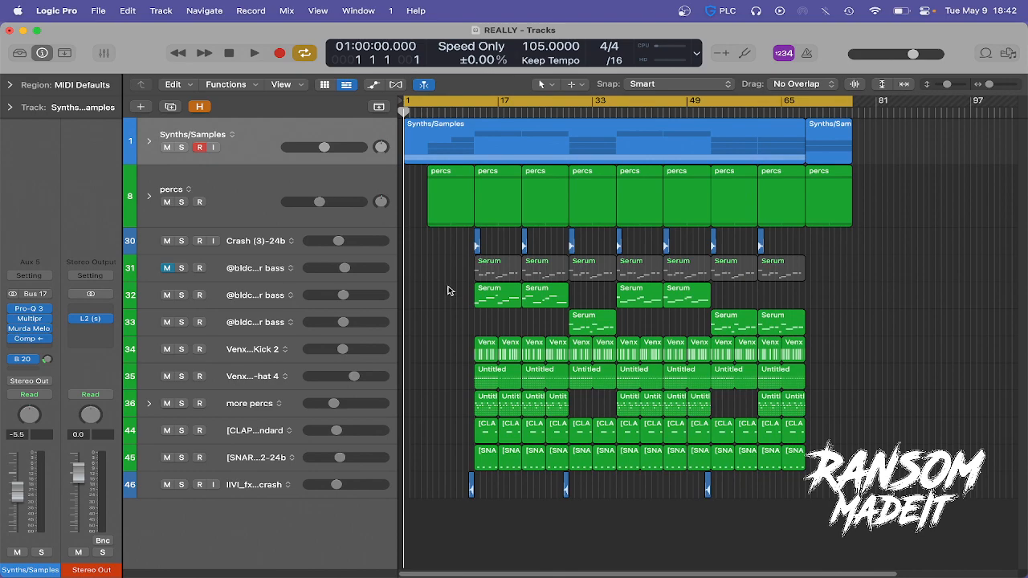
{"action": "mouse_move", "coordinate": [446, 295]}
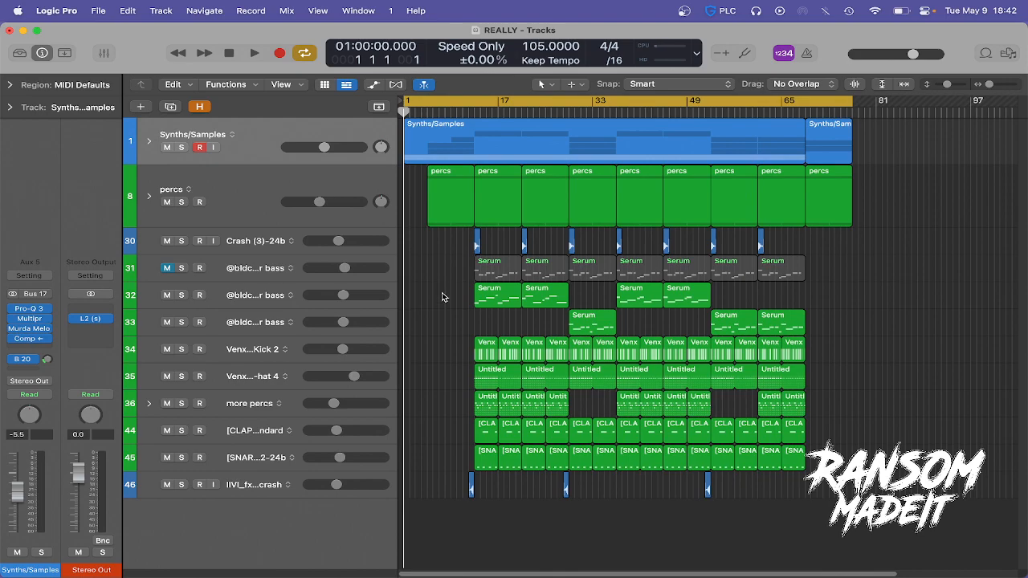
{"action": "mouse_move", "coordinate": [293, 132]}
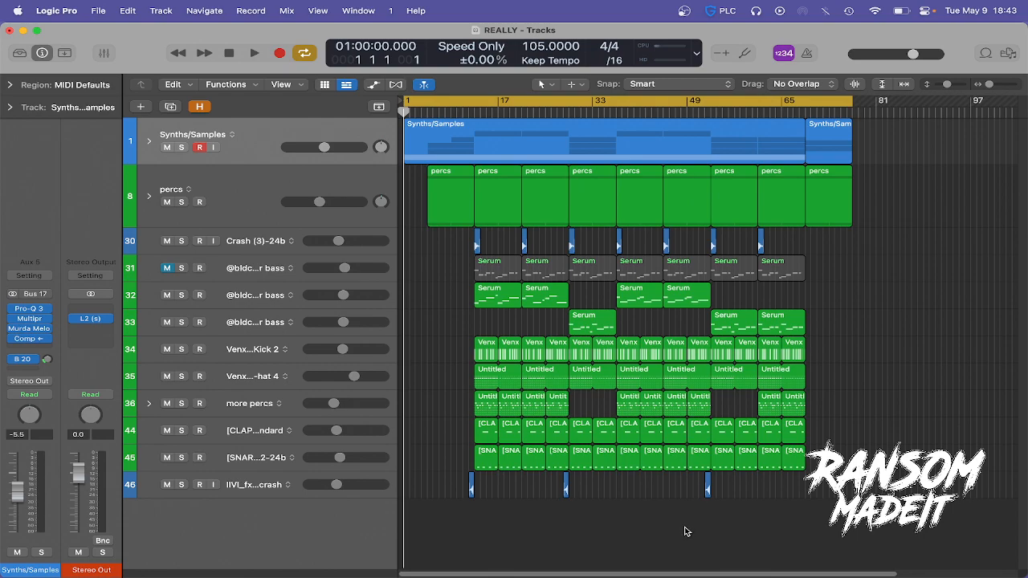
{"action": "mouse_move", "coordinate": [684, 532]}
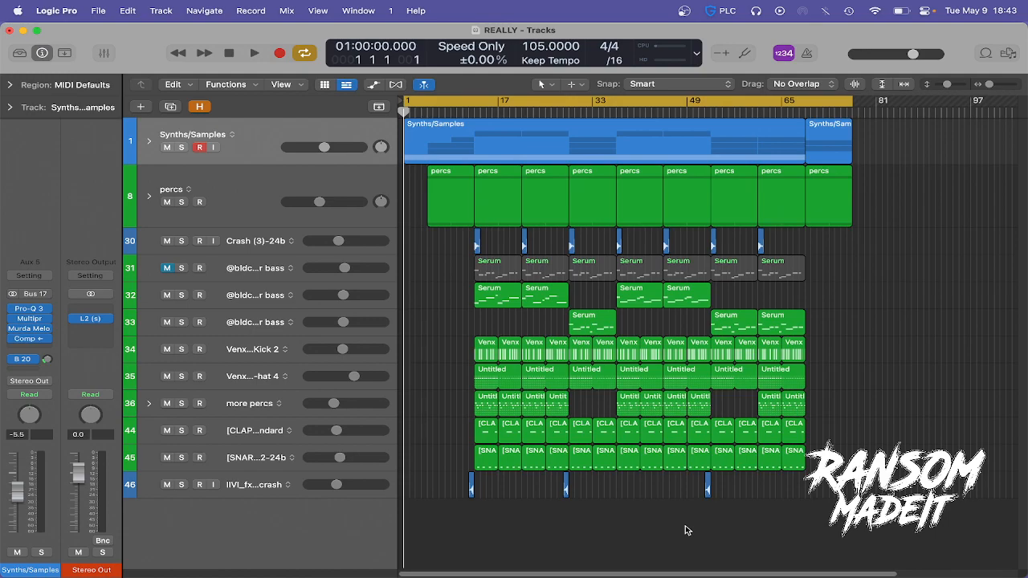
{"action": "mouse_move", "coordinate": [666, 507]}
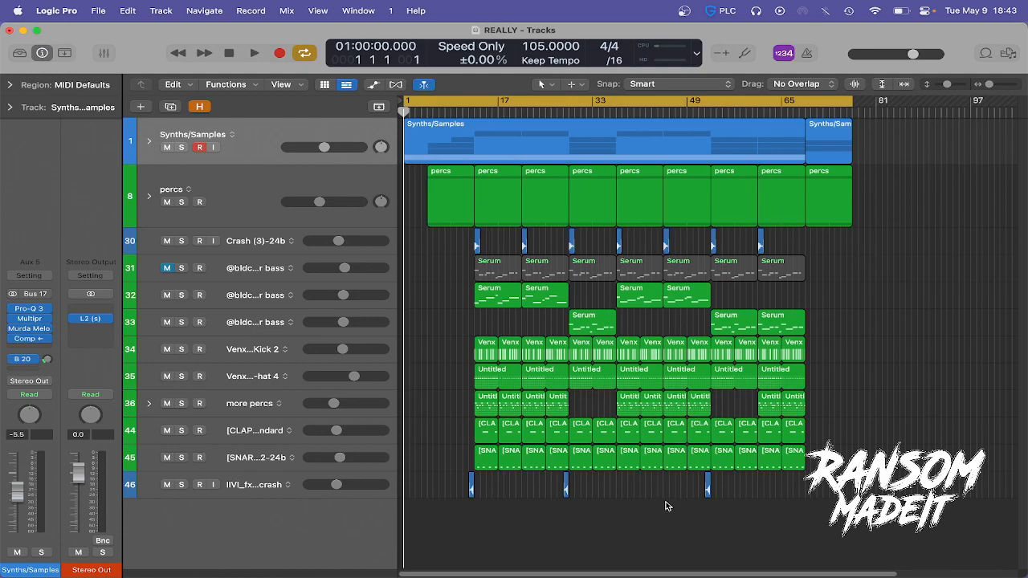
Select all regions on the Synths/Samples track for stem export
{"action": "left_click", "coordinate": [603, 141]}
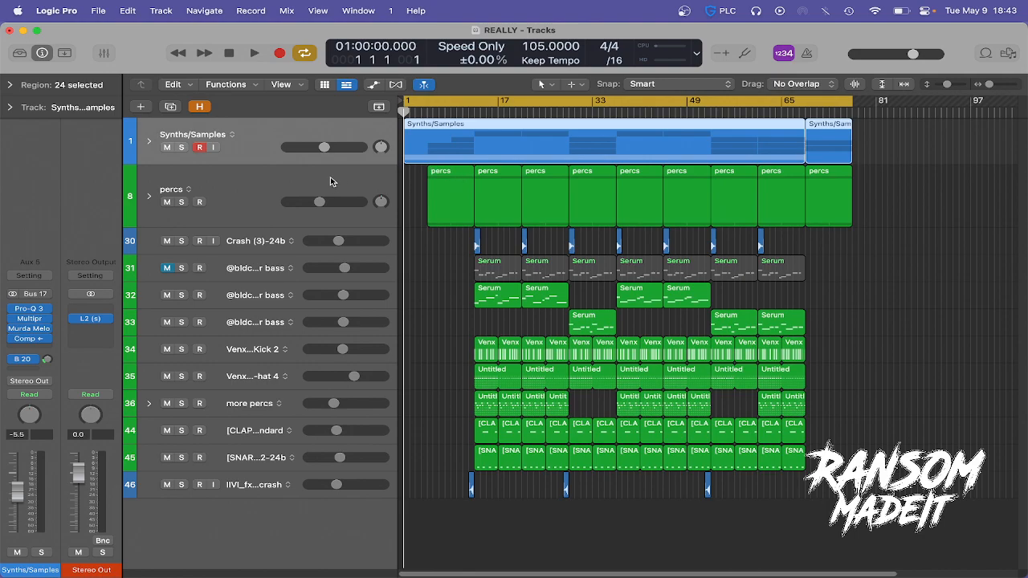
{"action": "mouse_move", "coordinate": [305, 132]}
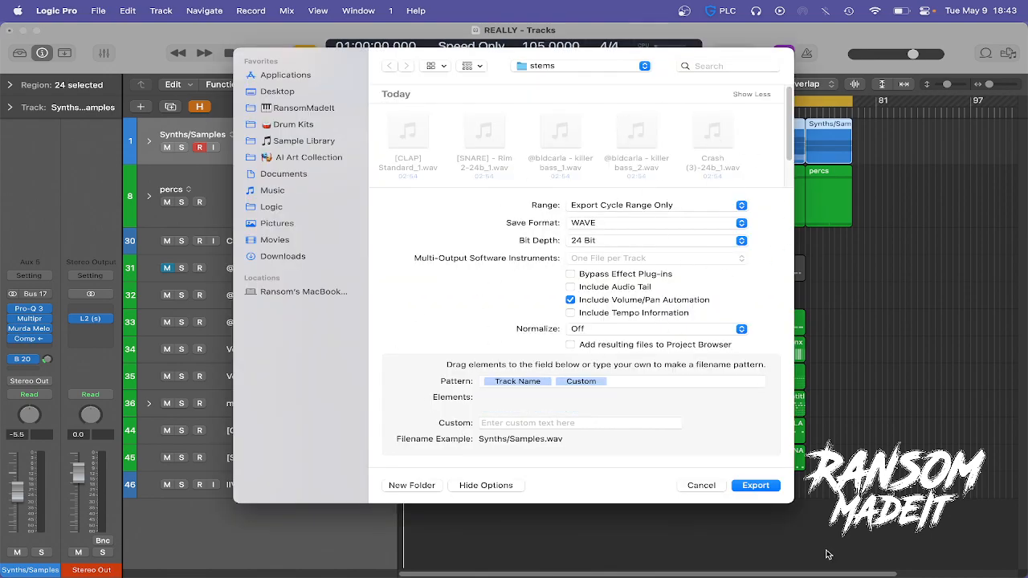
Confirm exporting the Synths/Samples stem as a 24-bit WAV into the stems folder
{"action": "left_click", "coordinate": [701, 485]}
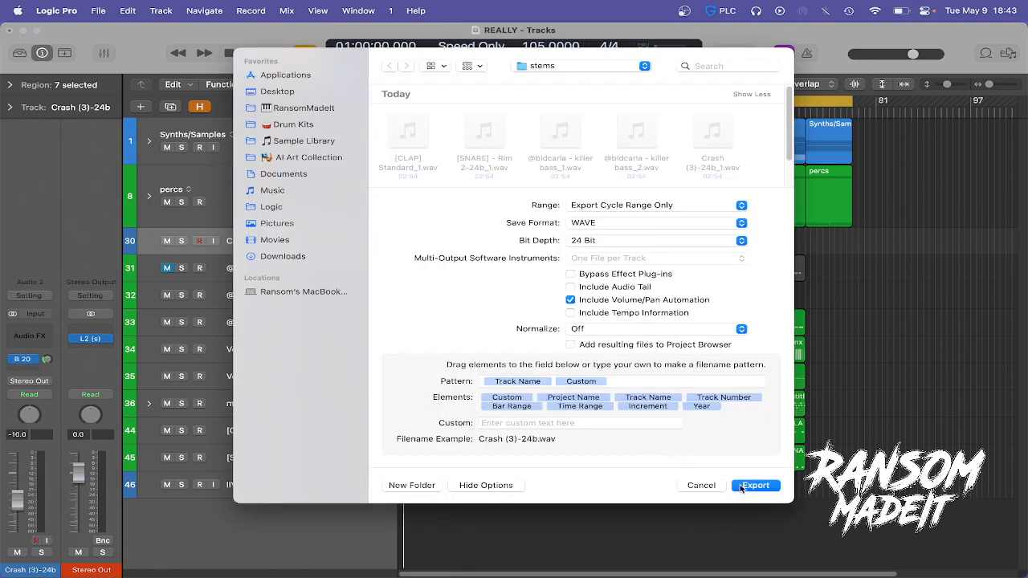
Export the Crash (3)-24b WAV stem, then review the 1024-sample I/O buffer and close Audio settings
{"action": "left_click", "coordinate": [755, 485]}
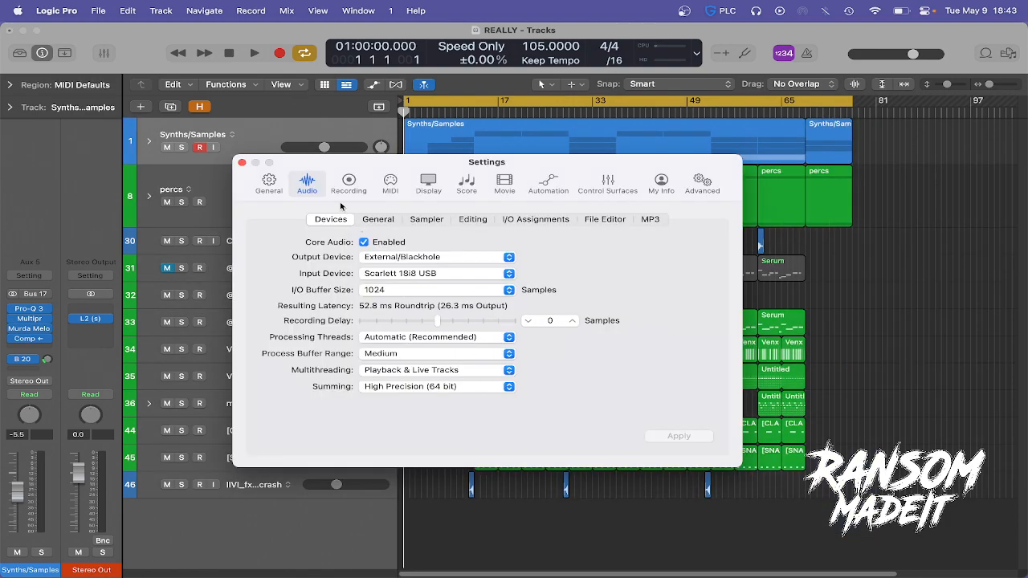
{"action": "left_click", "coordinate": [241, 162]}
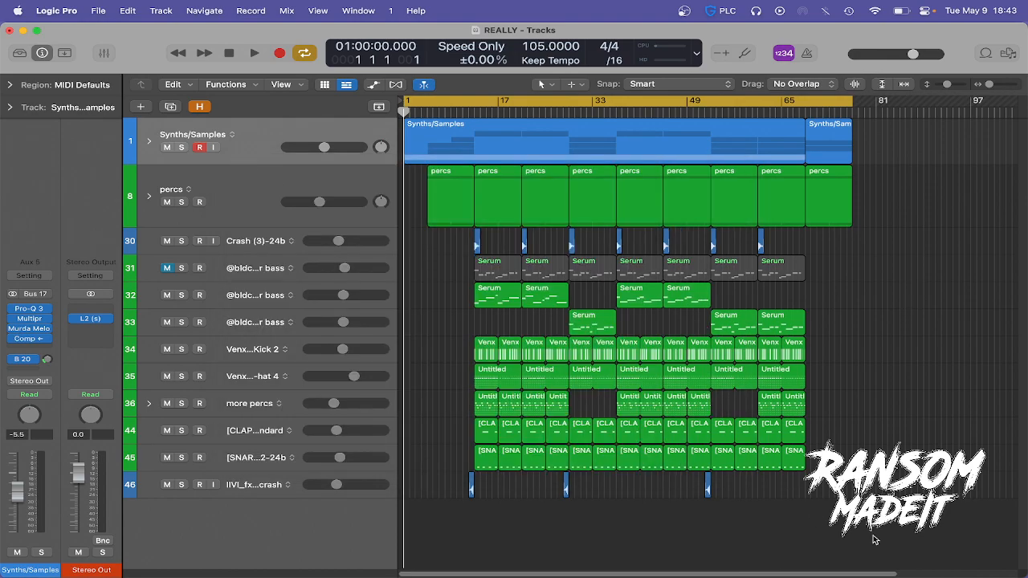
{"action": "mouse_move", "coordinate": [882, 536]}
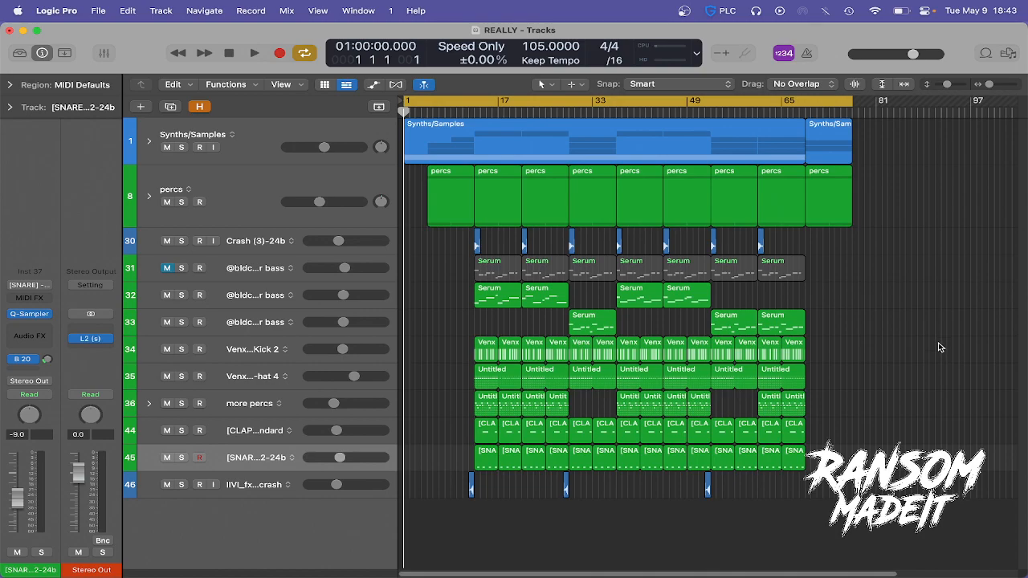
{"action": "mouse_move", "coordinate": [904, 322]}
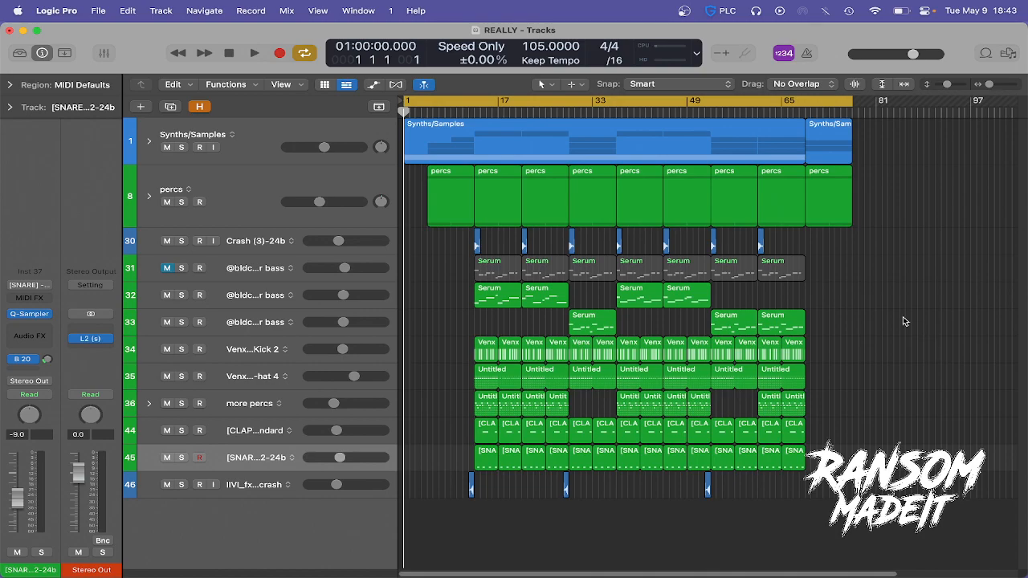